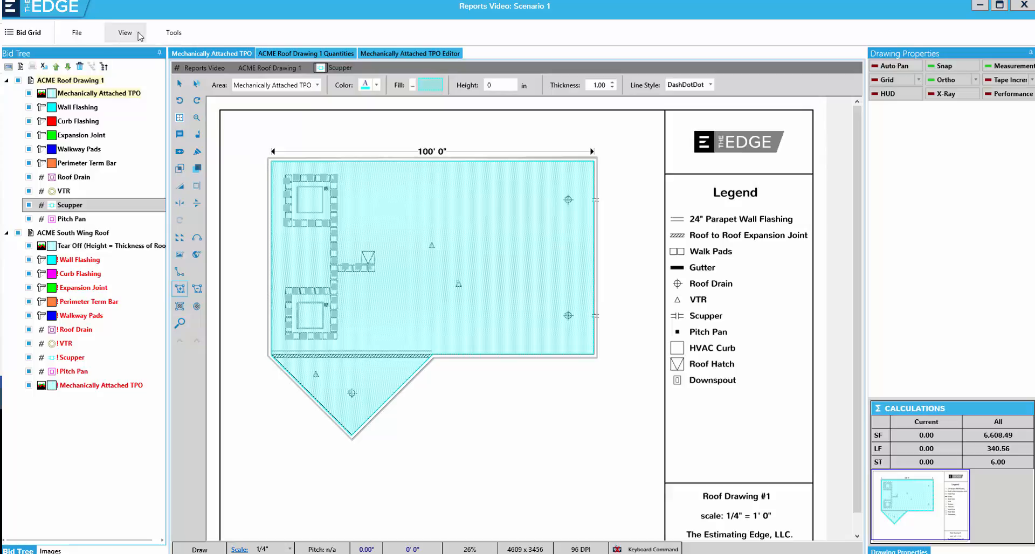
mouse_move(137, 52)
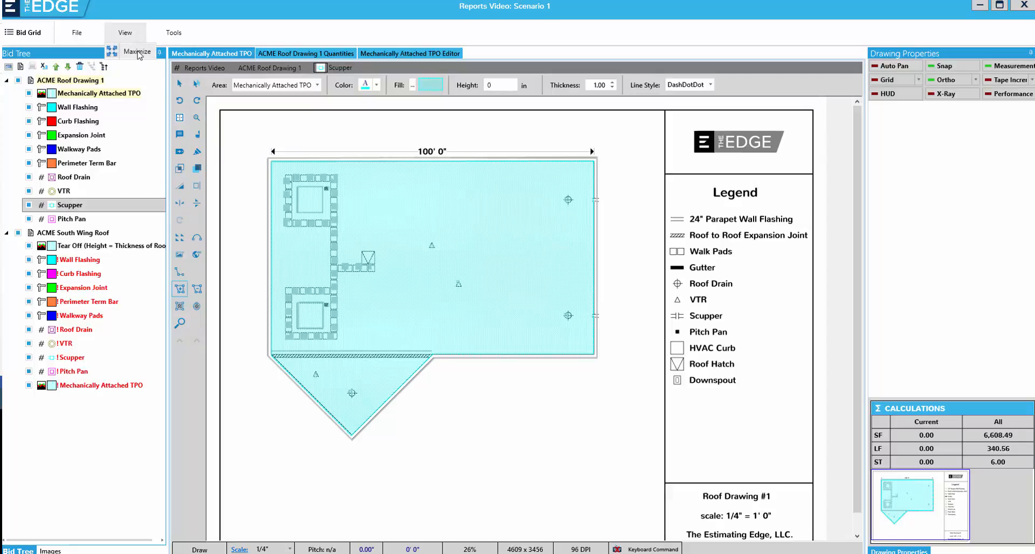
Step: Maximize the roof drawing area and briefly show, then hide, the Drawing Properties flyout
click(137, 51)
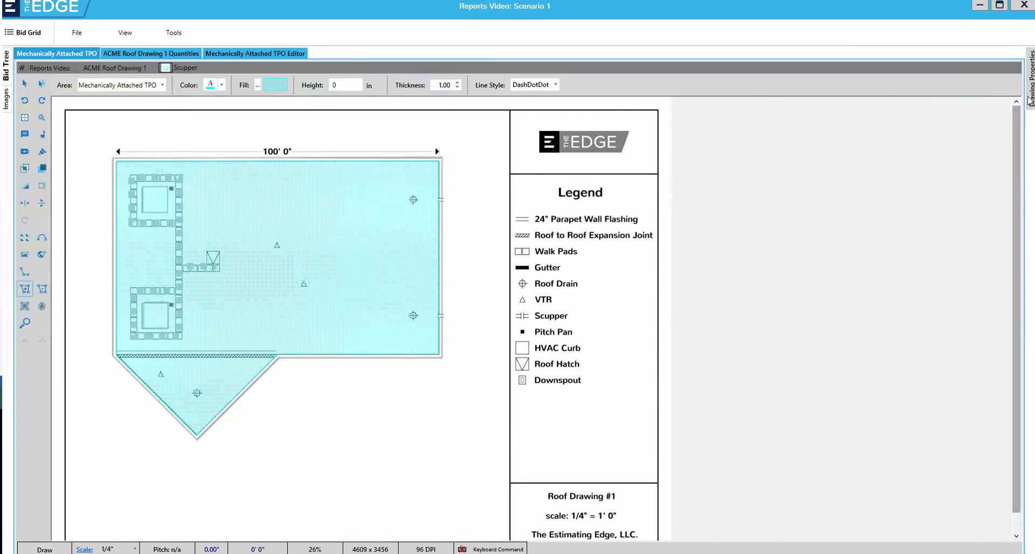
click(1028, 73)
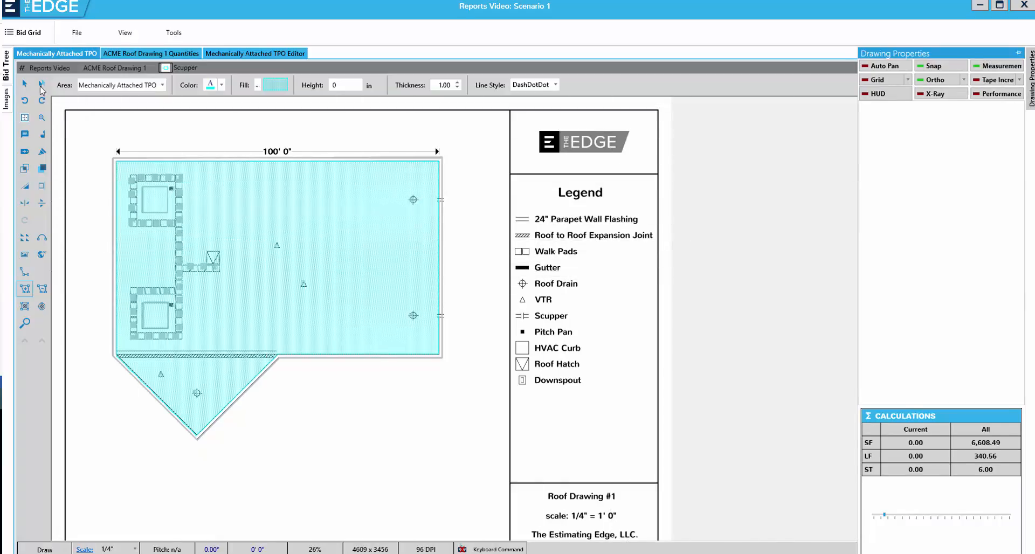
click(6, 72)
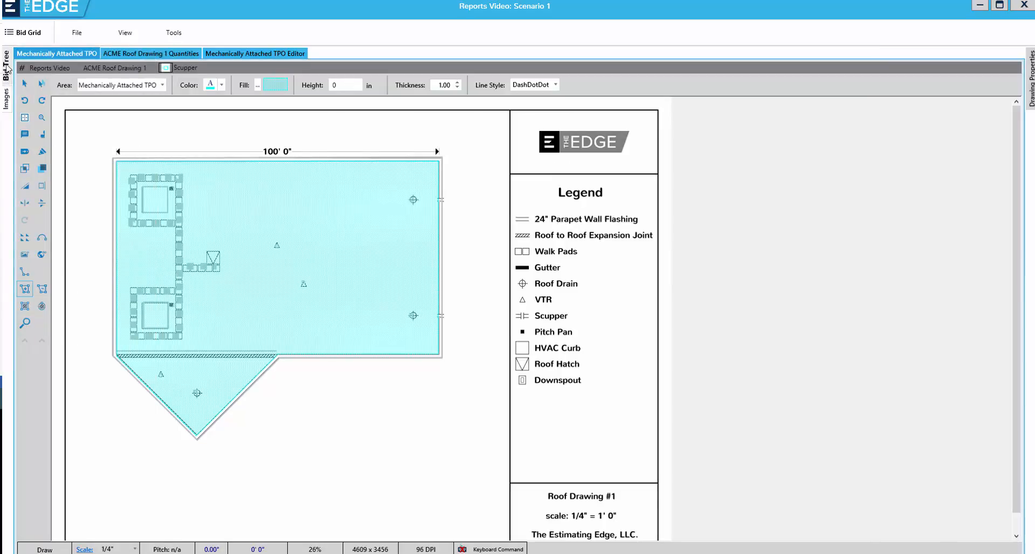
click(7, 73)
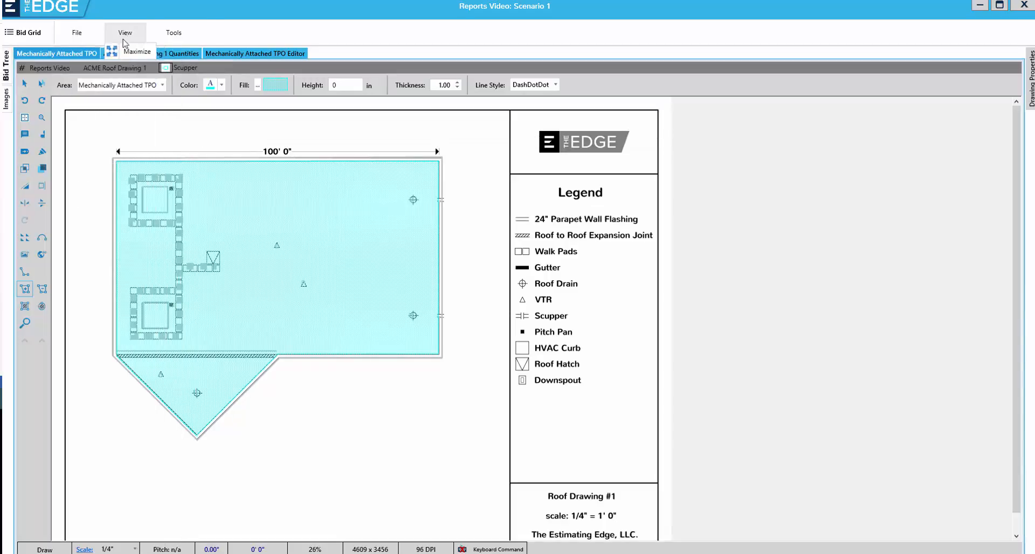
Step: Restore the side panels and expand ACME Roof Drawing 1 and ACME South Wing Roof conditions
click(114, 51)
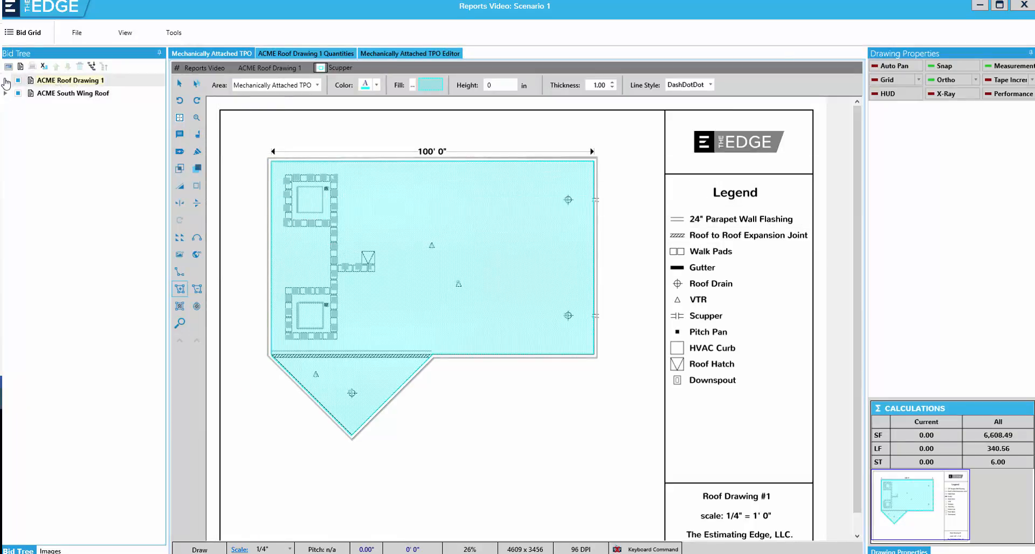
click(7, 81)
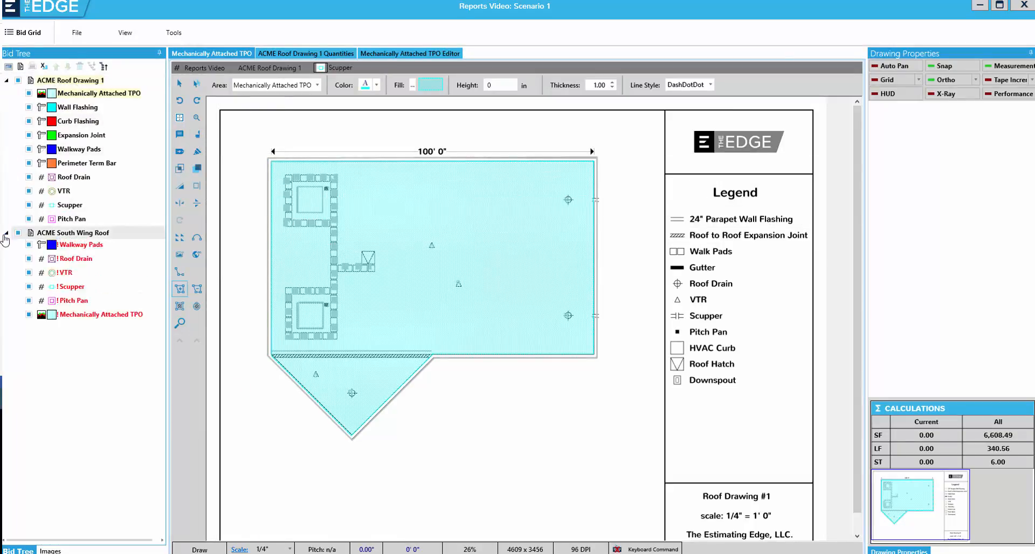
click(6, 232)
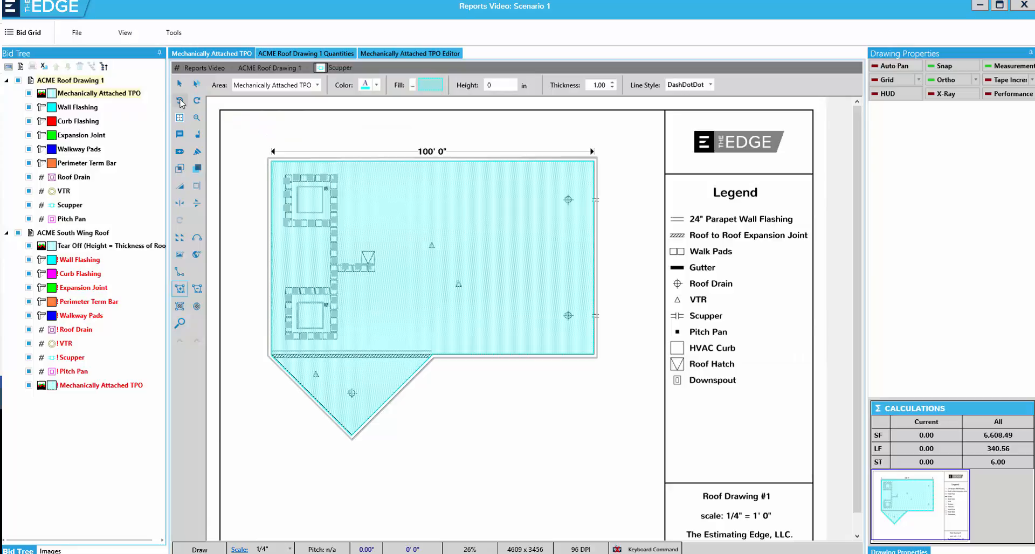
mouse_move(180, 119)
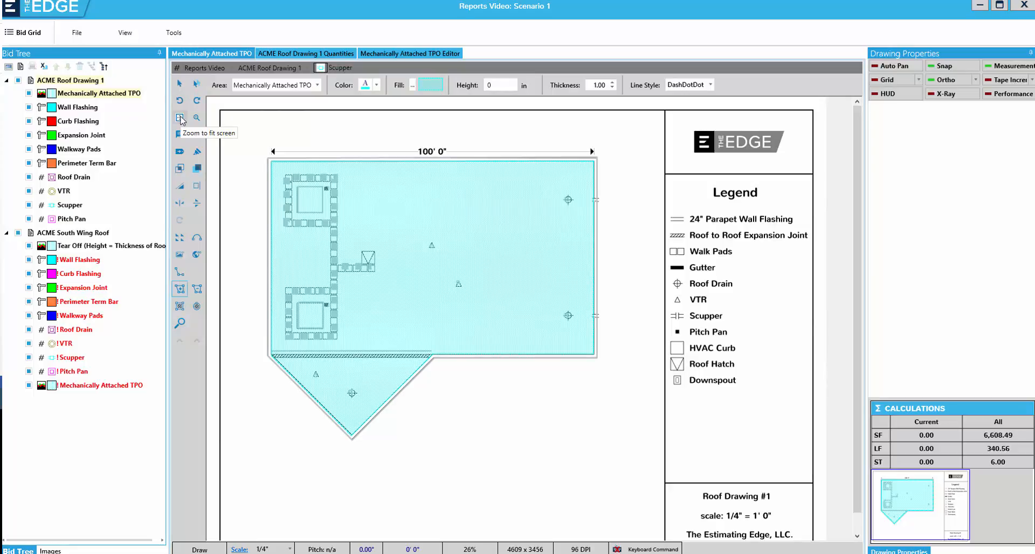
mouse_move(196, 135)
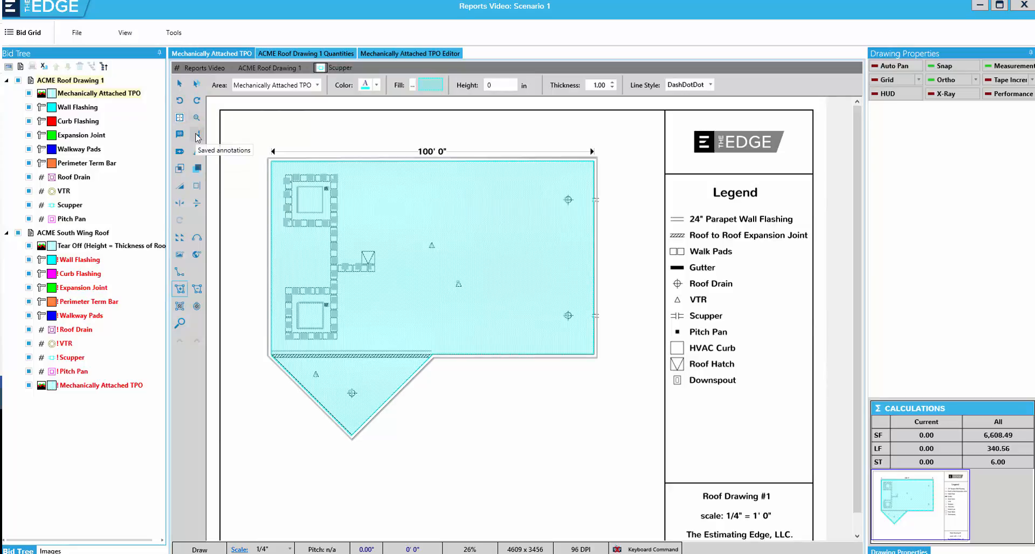
mouse_move(180, 153)
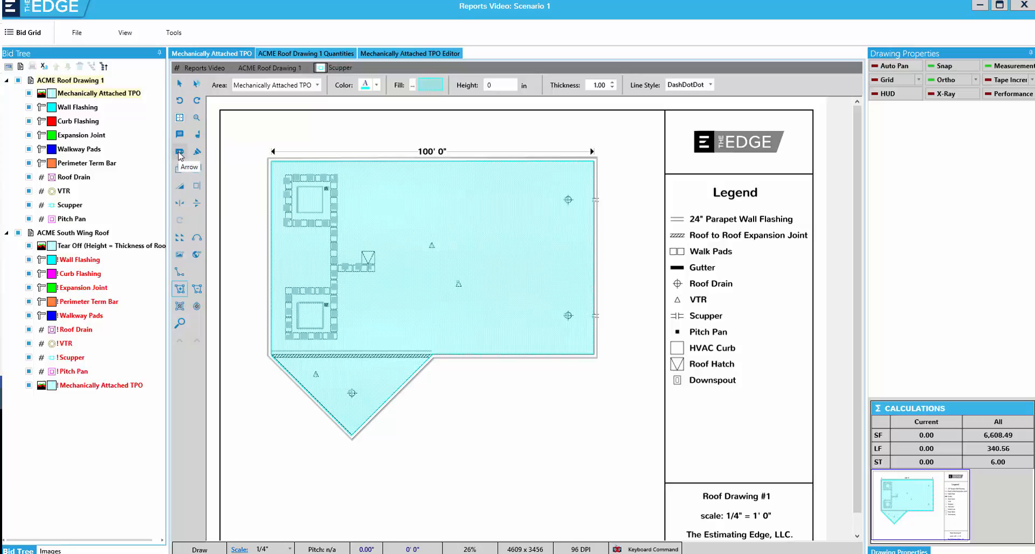
mouse_move(177, 200)
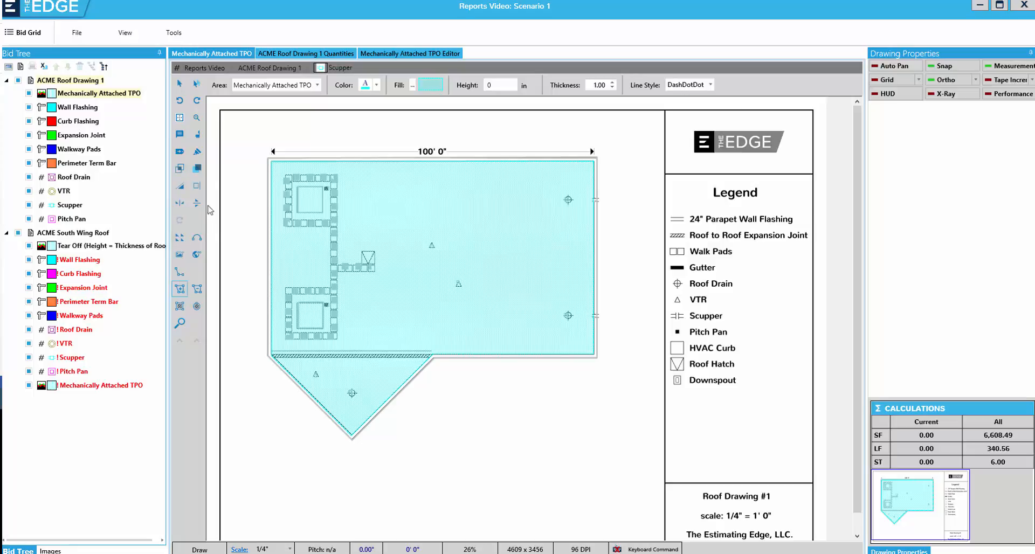
mouse_move(173, 113)
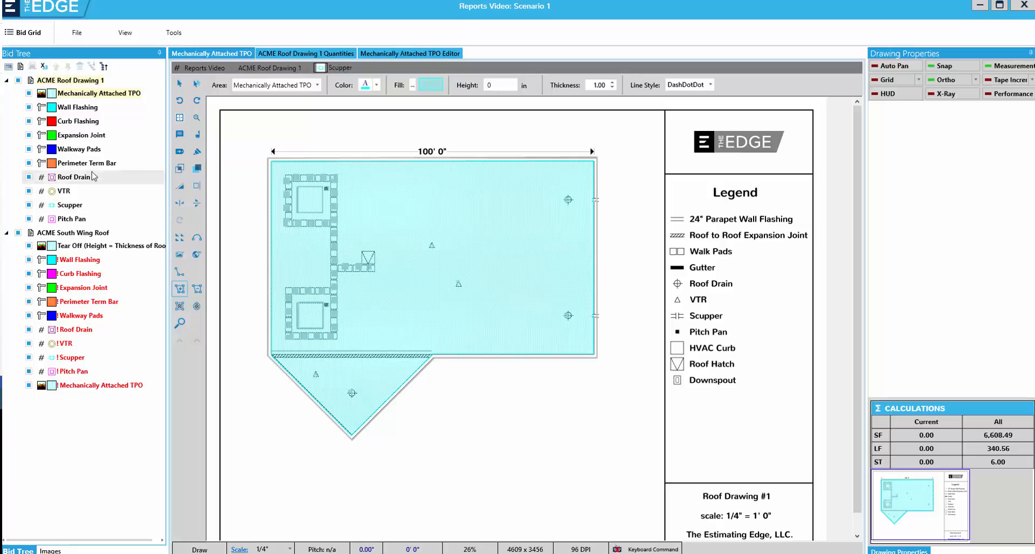
Step: Make Perimeter Term Bar, then Roof Drain, then Scupper the working condition
click(86, 163)
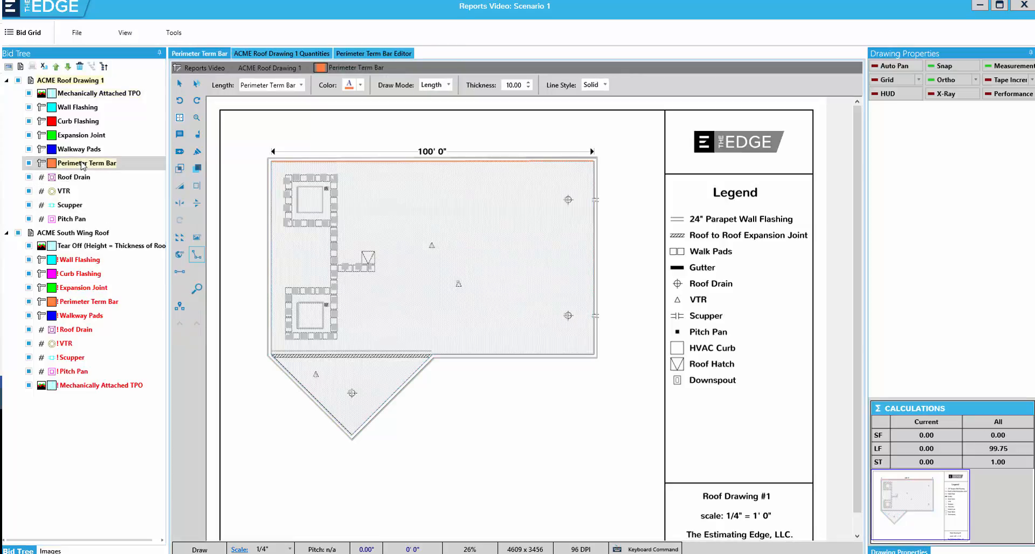
click(72, 177)
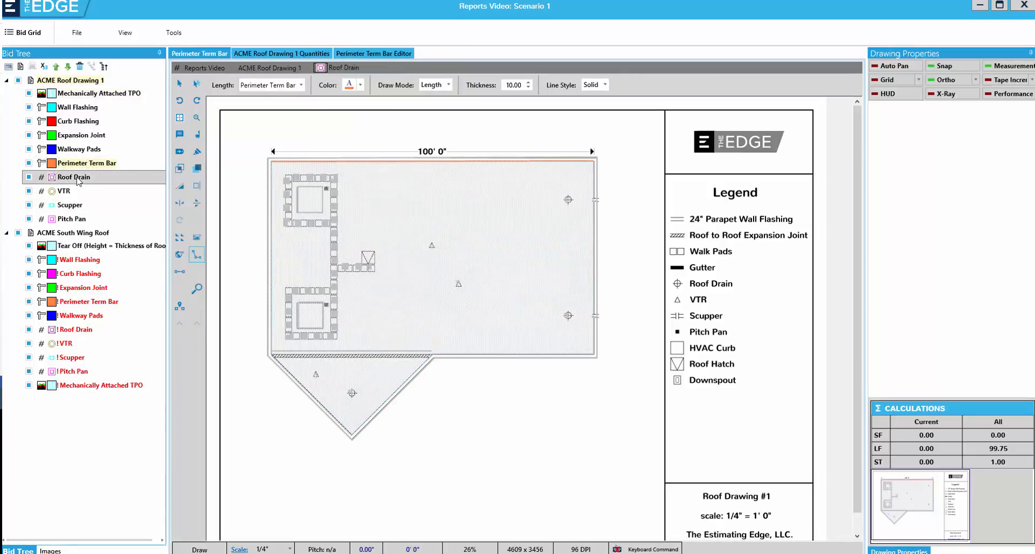
click(72, 177)
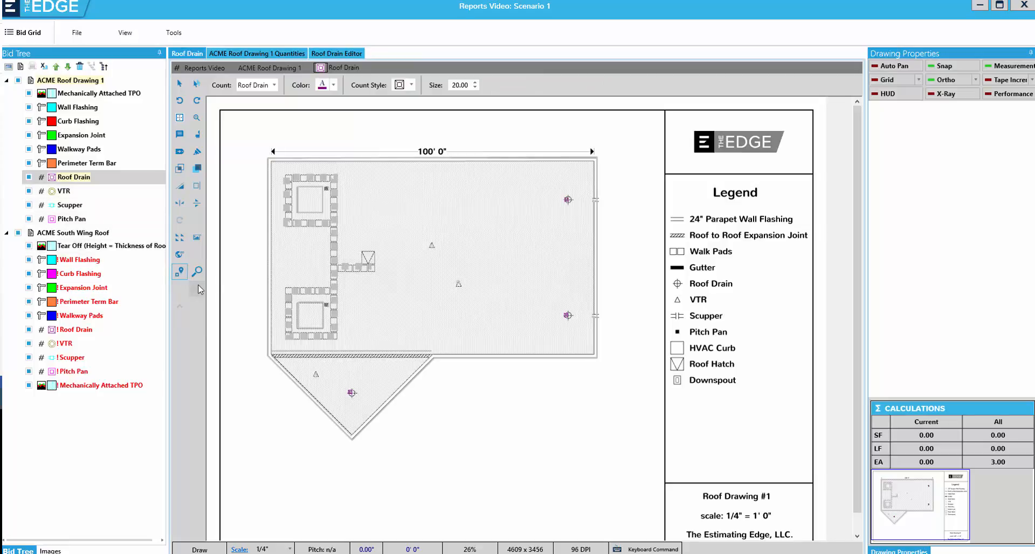
mouse_move(171, 237)
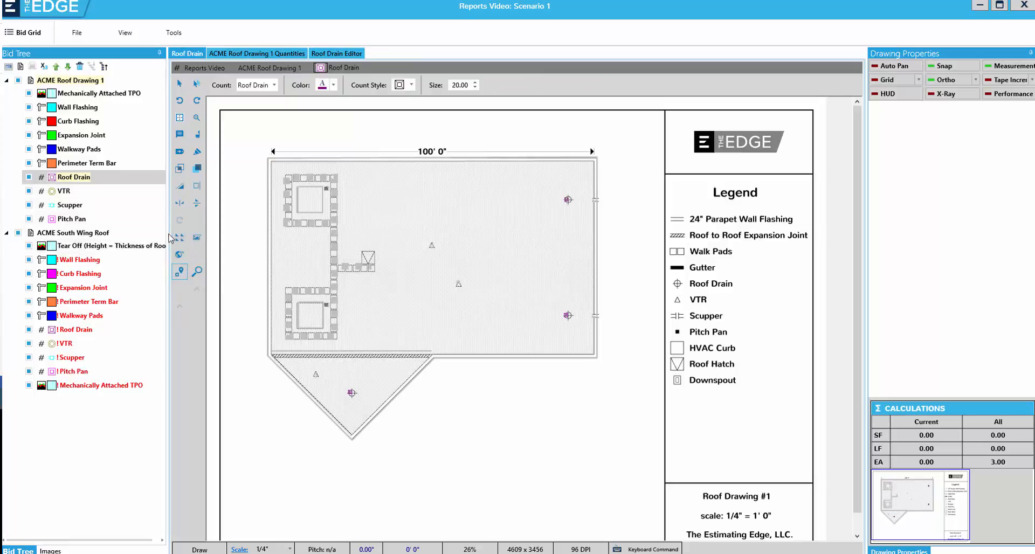
click(70, 205)
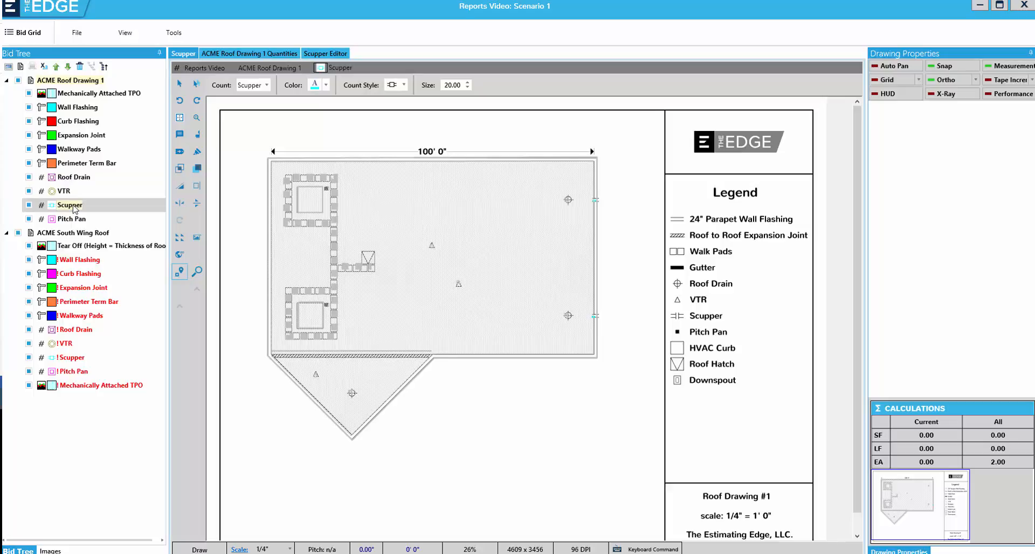
mouse_move(233, 235)
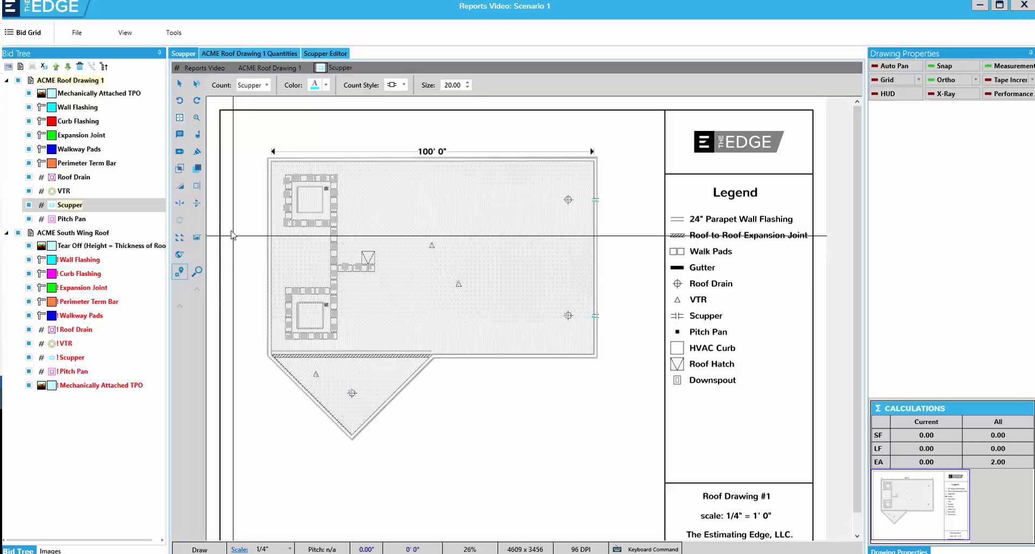
mouse_move(180, 186)
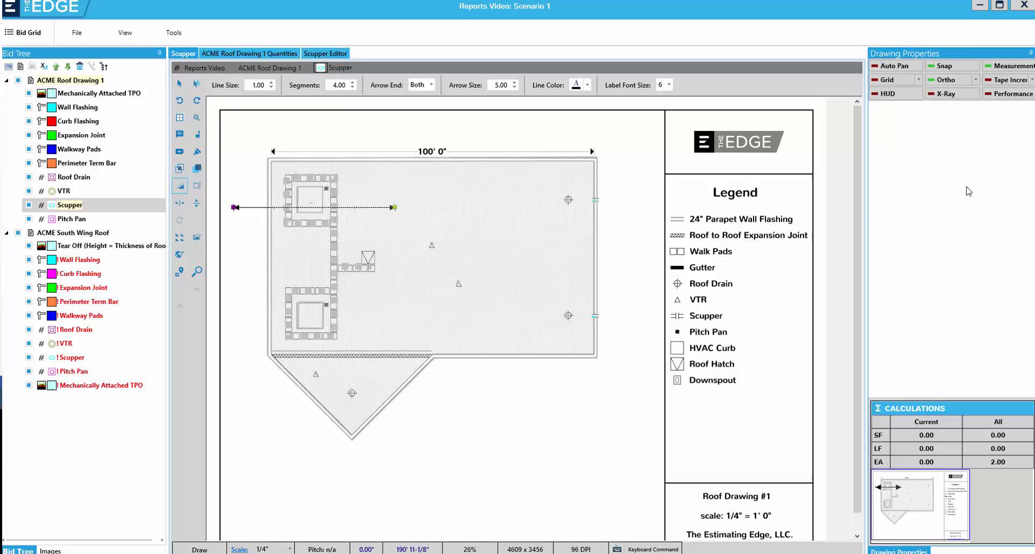
mouse_move(280, 315)
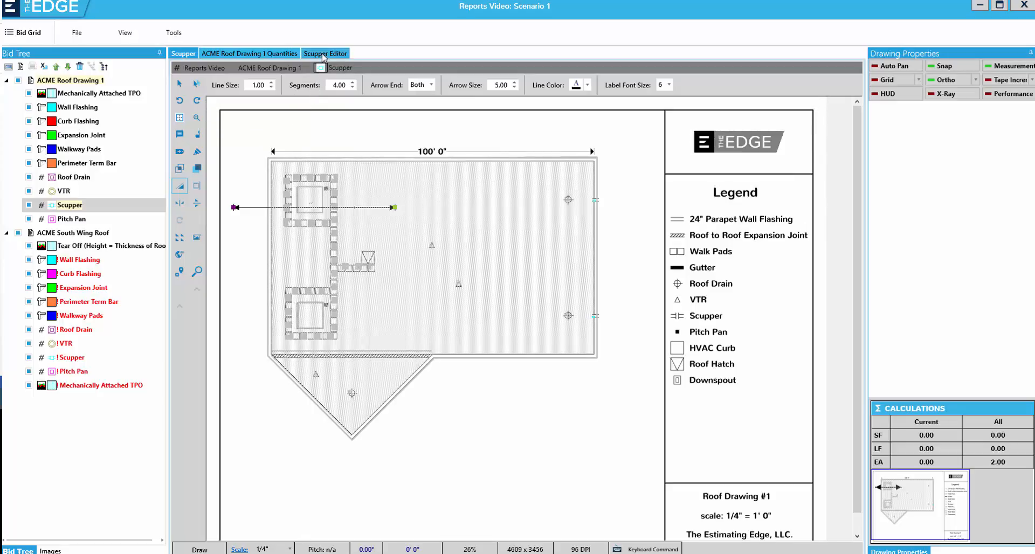
Step: Review the Scupper editor's Roll Width setting and accept it to return to the drawing
click(324, 54)
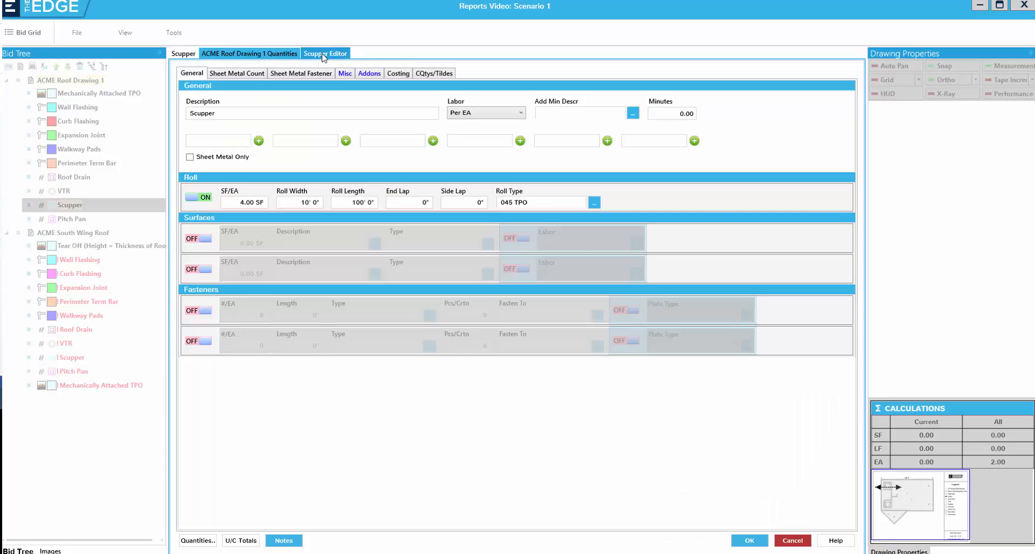
click(299, 202)
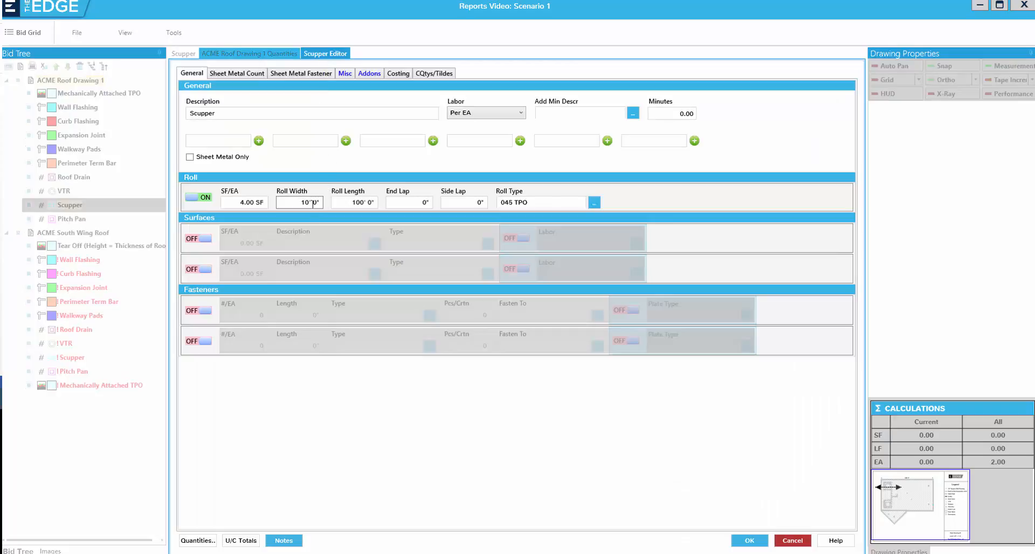
click(354, 202)
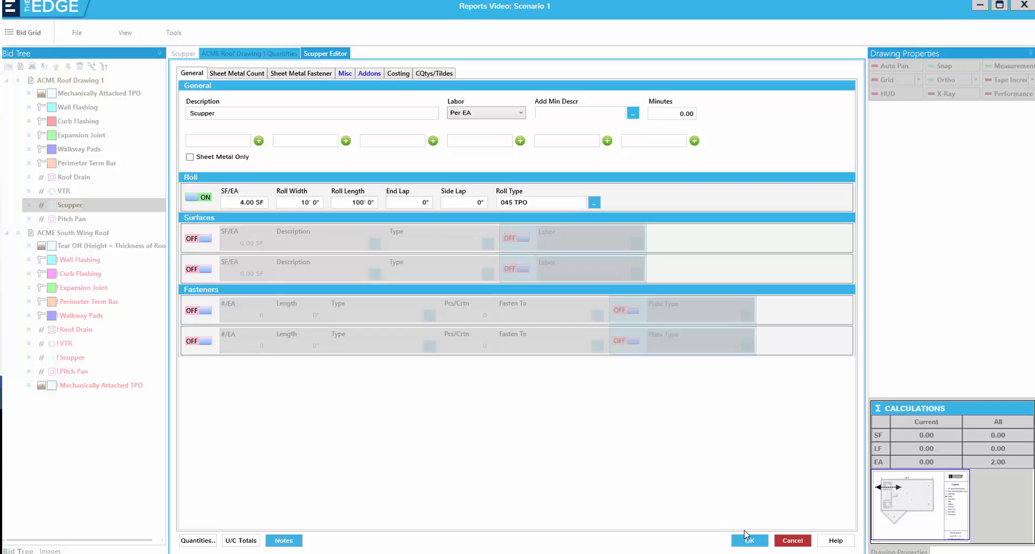
click(749, 540)
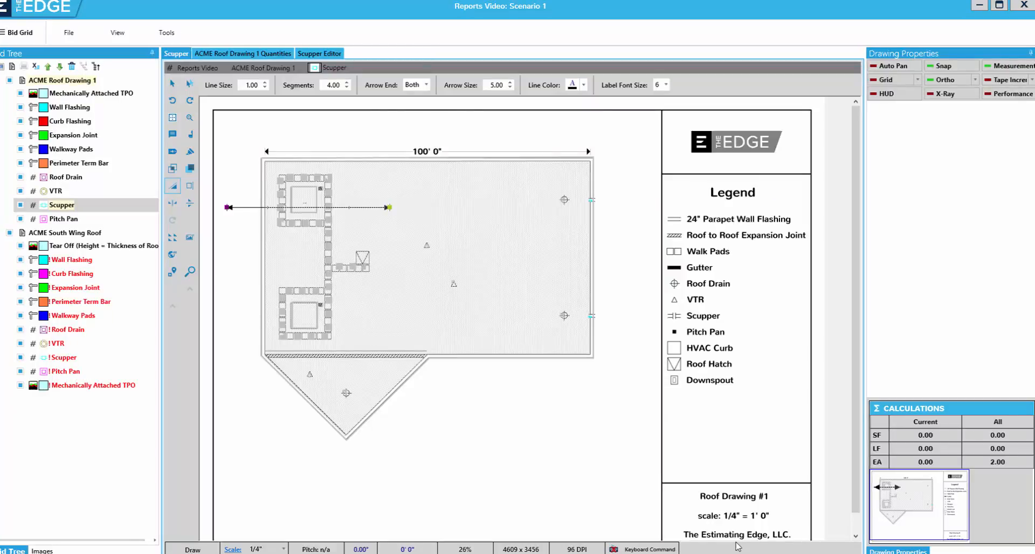